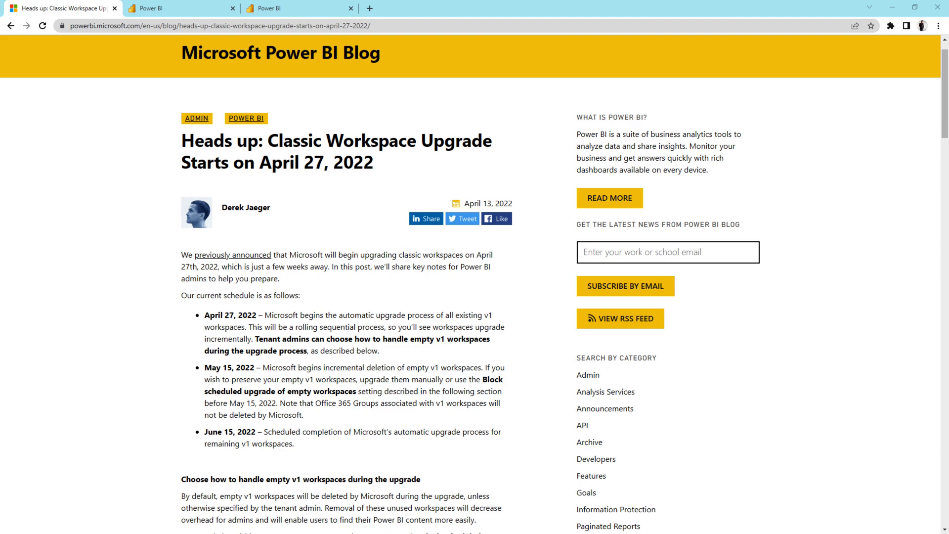
mouse_move(320, 218)
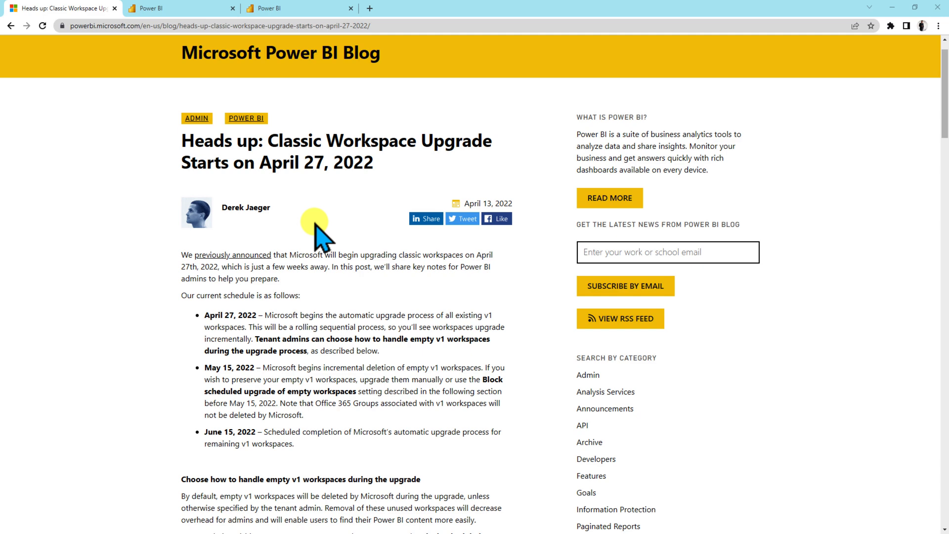
mouse_move(334, 317)
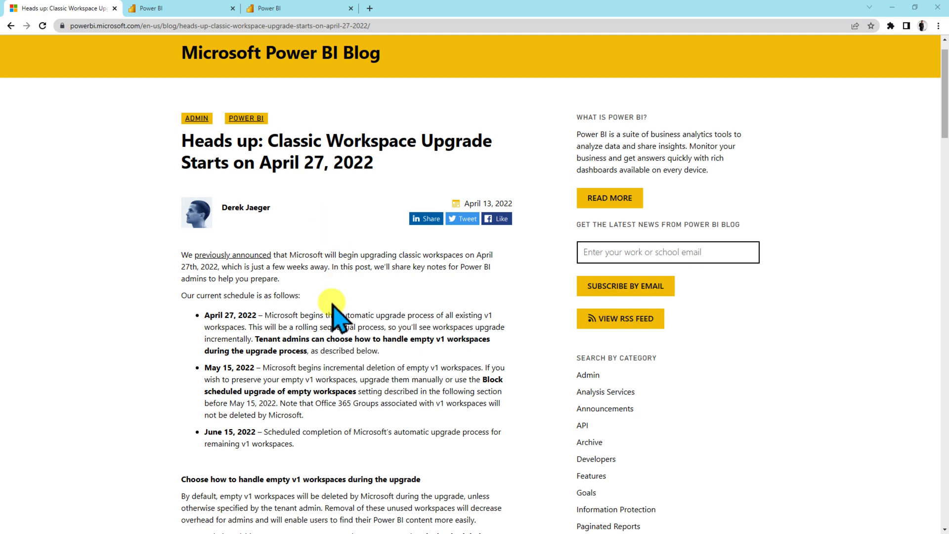
Highlight the April 27, 2022 bullet where Microsoft begins the automatic upgrade process
scroll("down", 3)
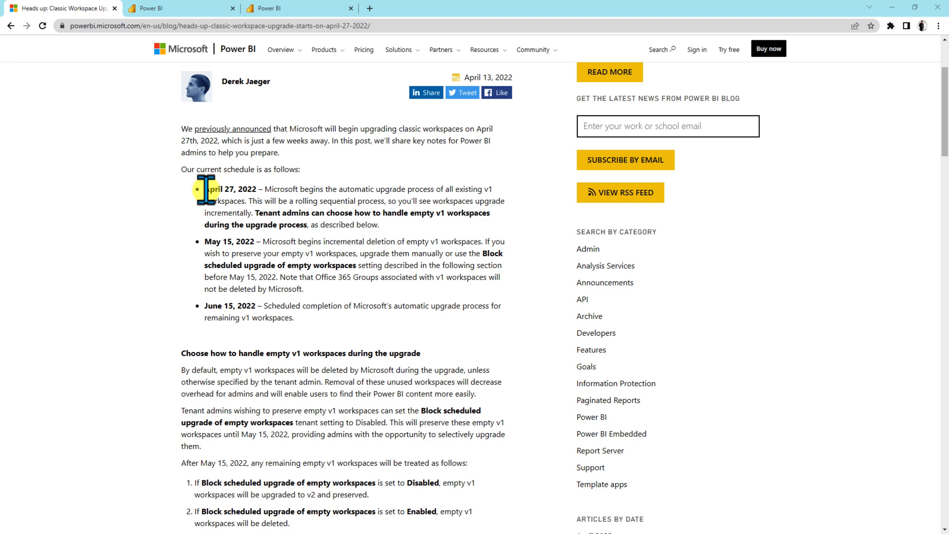
left_click_drag(204, 189, 315, 189)
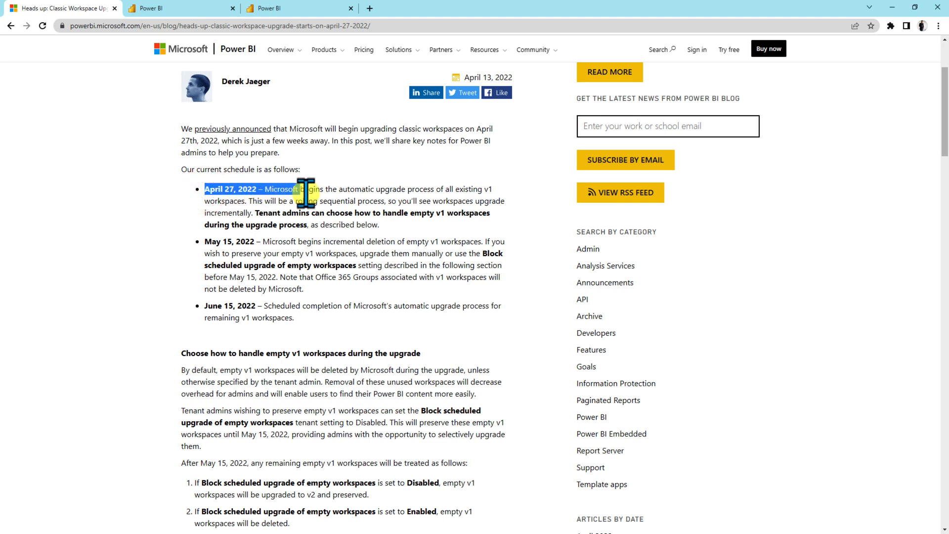
left_click_drag(306, 192, 423, 193)
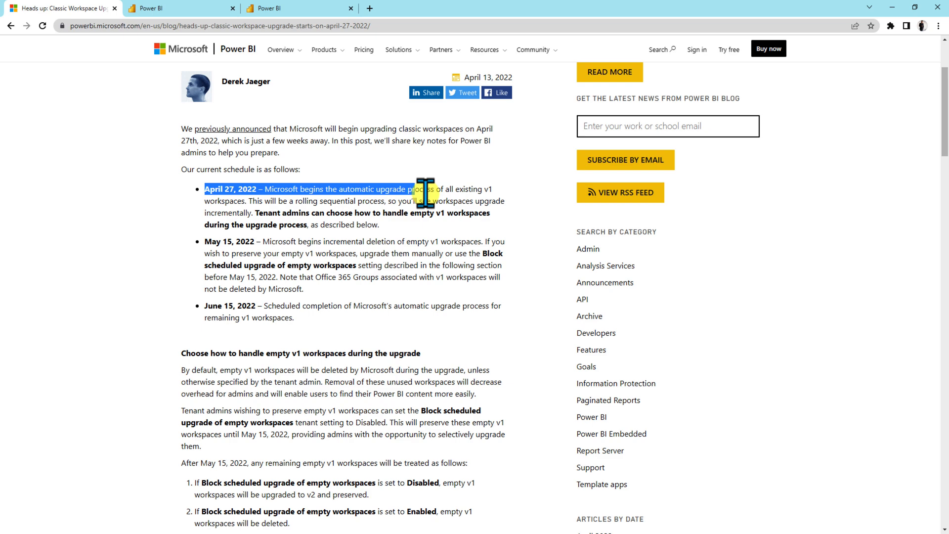
left_click_drag(423, 197, 493, 188)
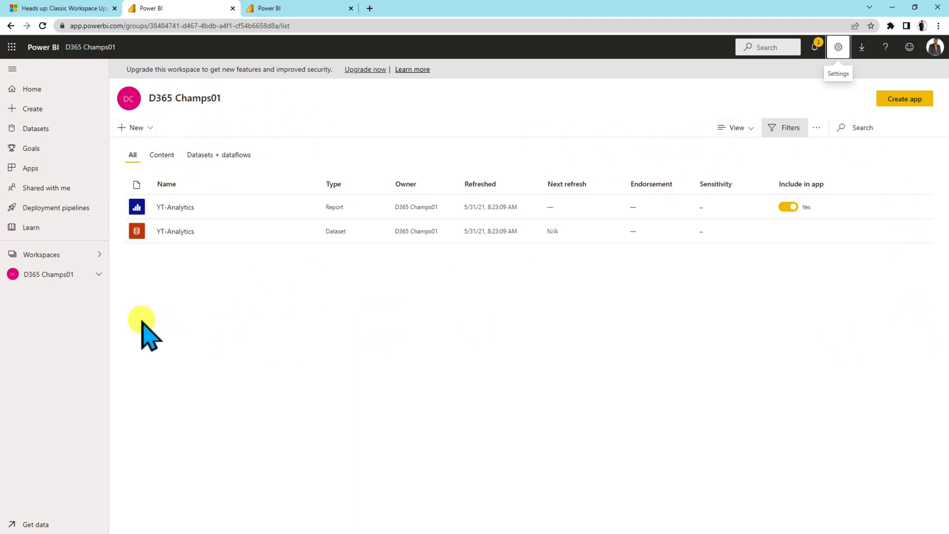
mouse_move(166, 103)
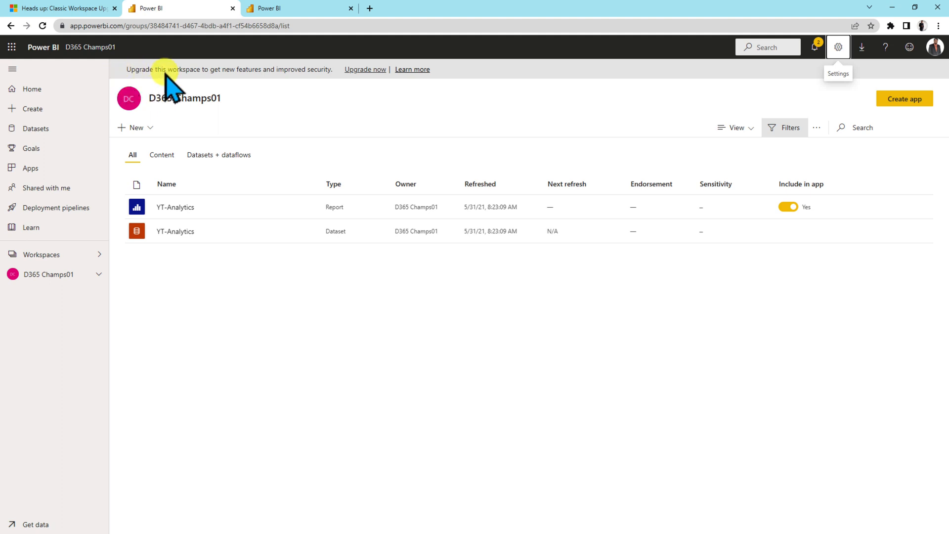
mouse_move(142, 91)
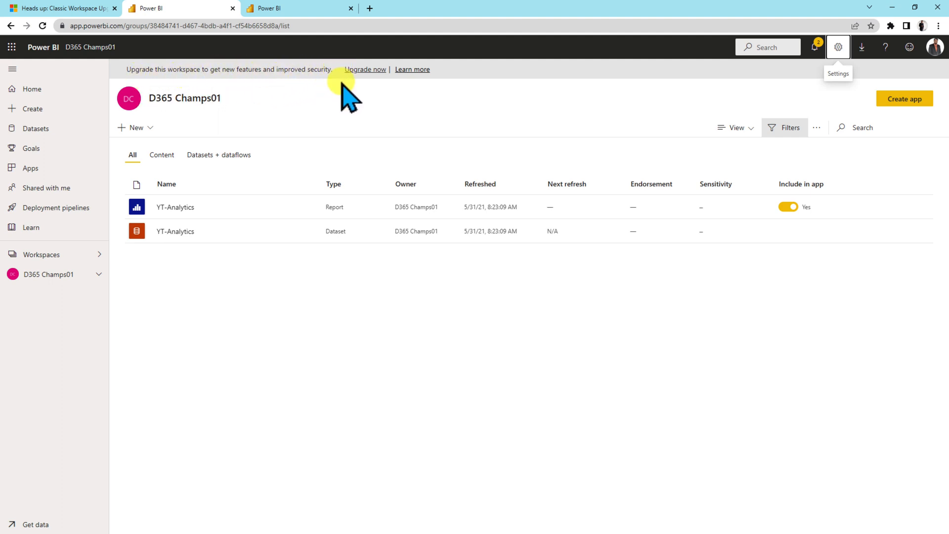
mouse_move(239, 102)
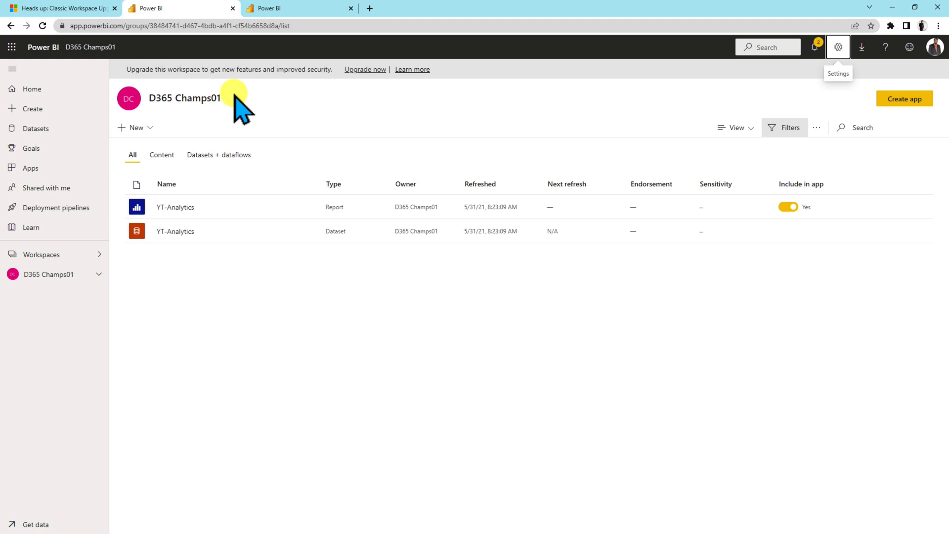
mouse_move(679, 384)
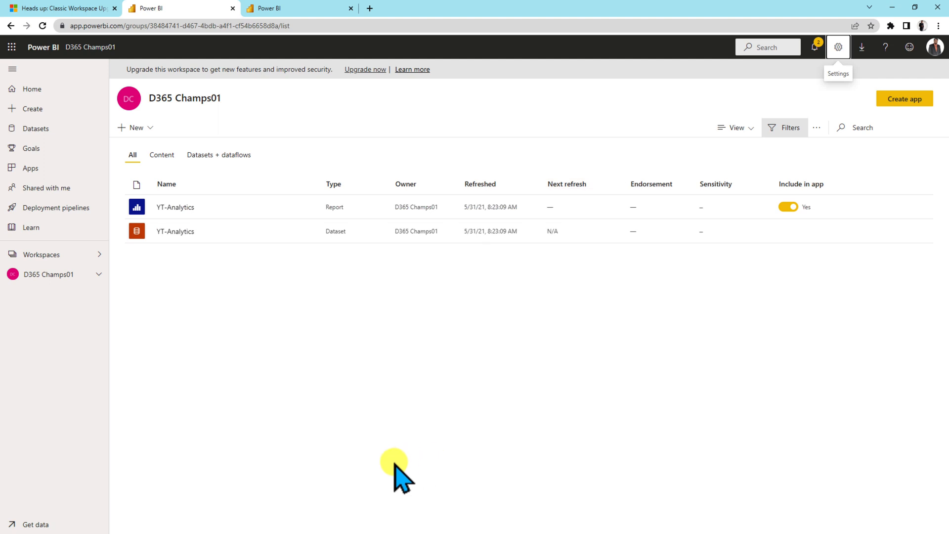
mouse_move(356, 467)
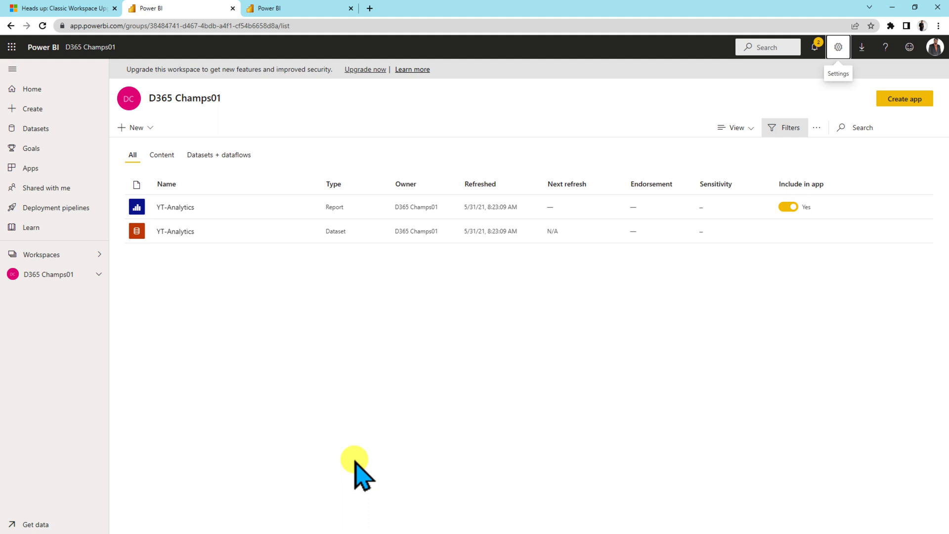
mouse_move(188, 393)
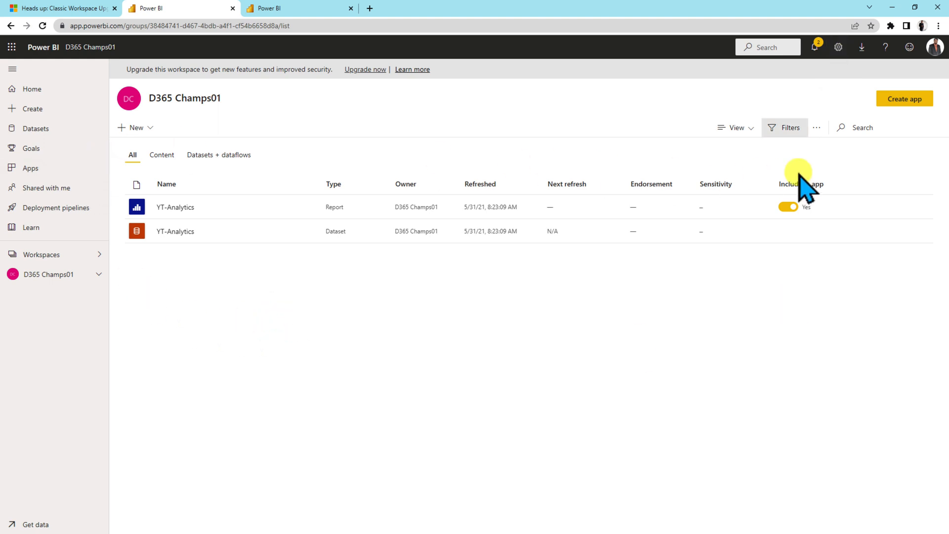
mouse_move(631, 312)
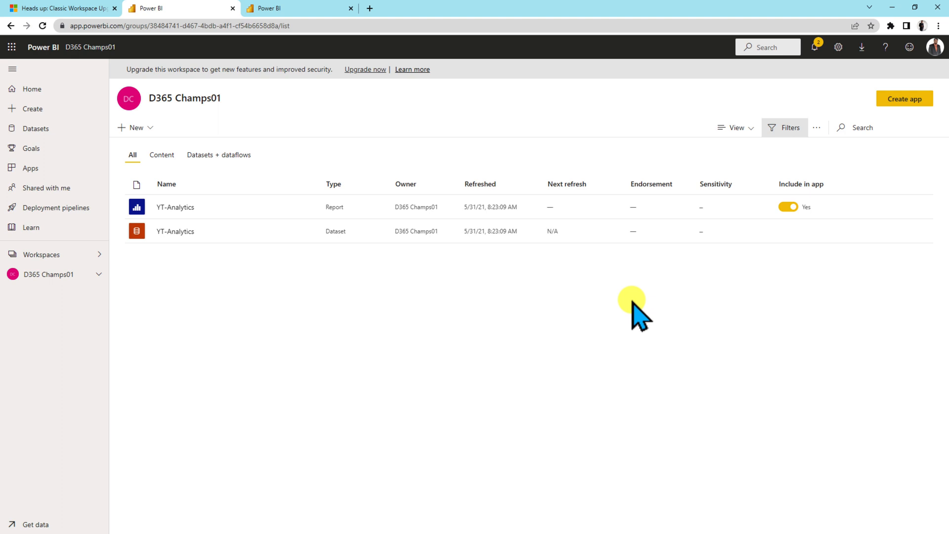
mouse_move(292, 103)
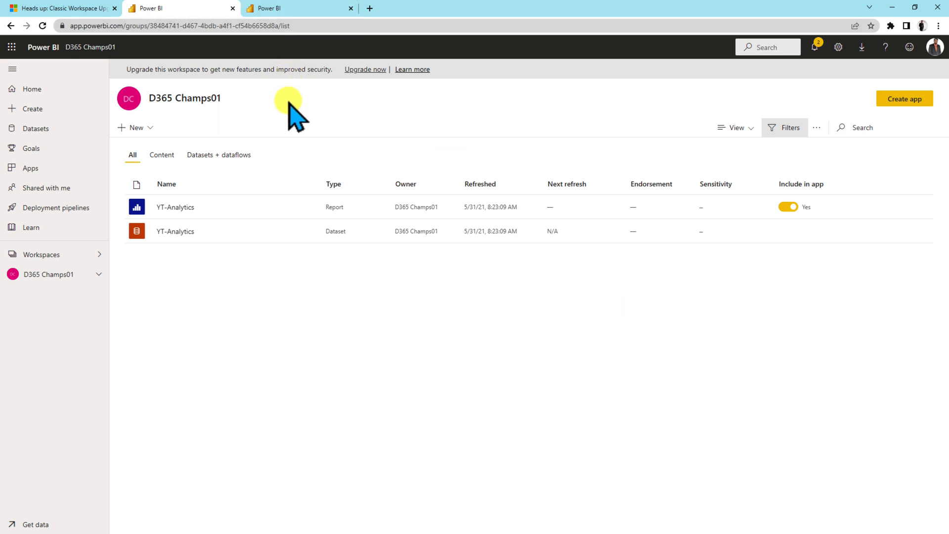
mouse_move(305, 130)
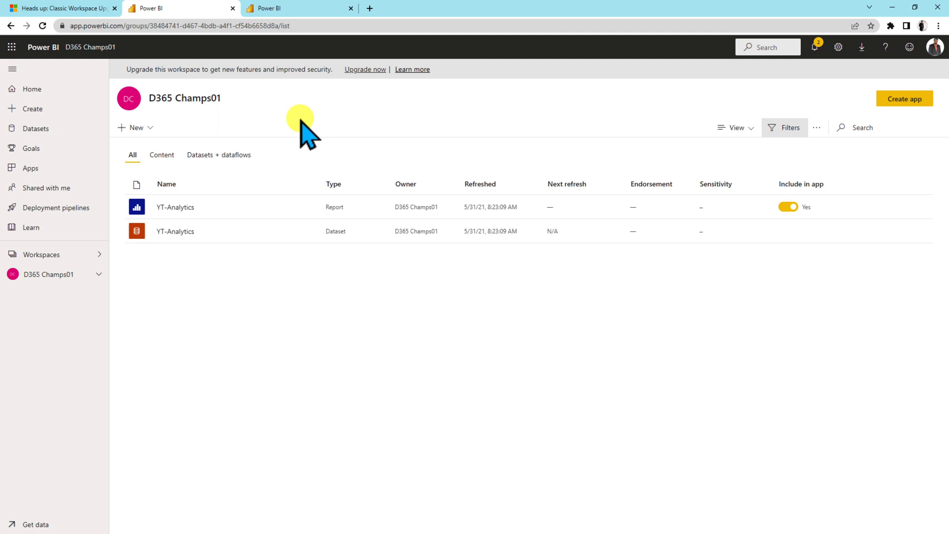
left_click(839, 47)
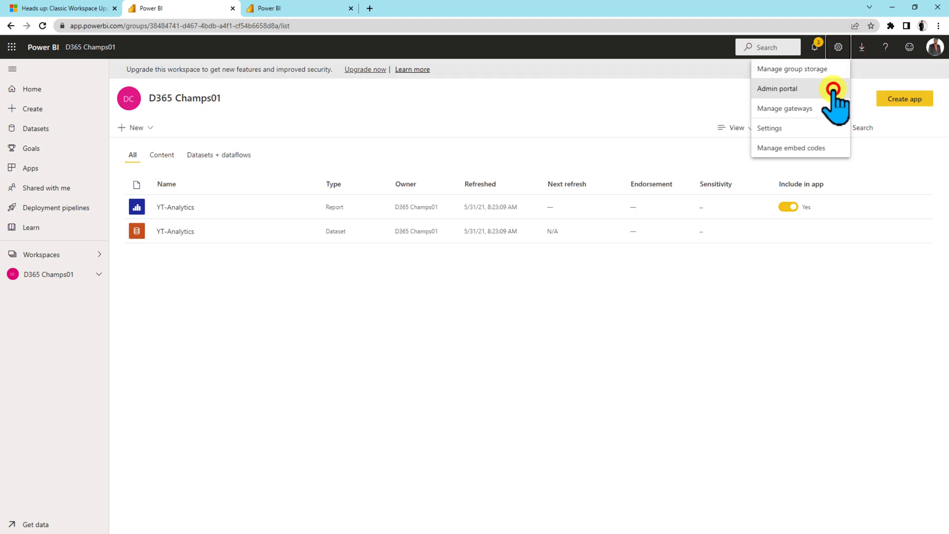
left_click(777, 88)
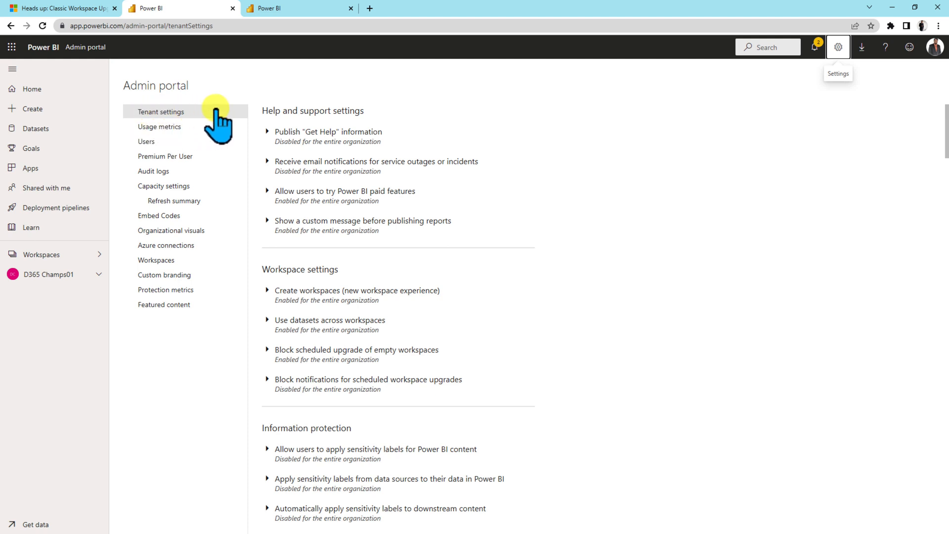
mouse_move(278, 297)
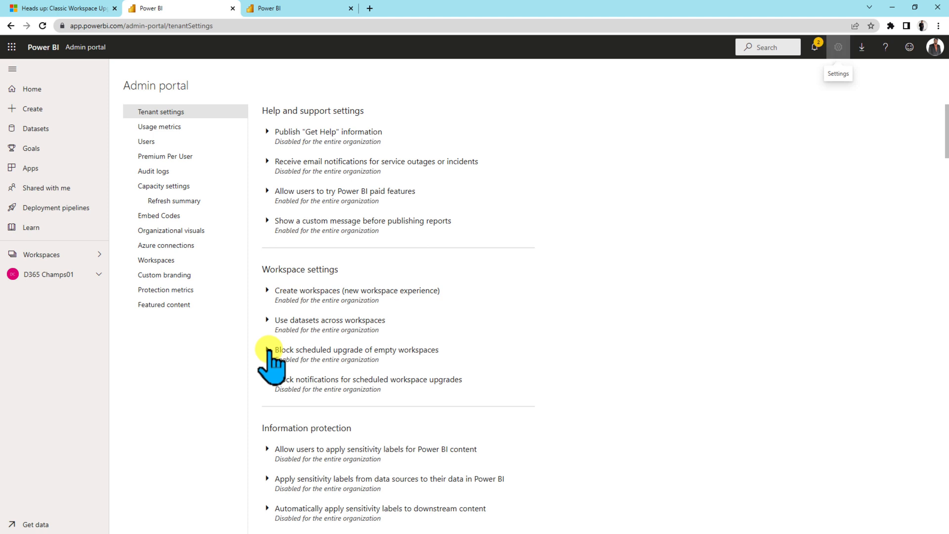
left_click(275, 349)
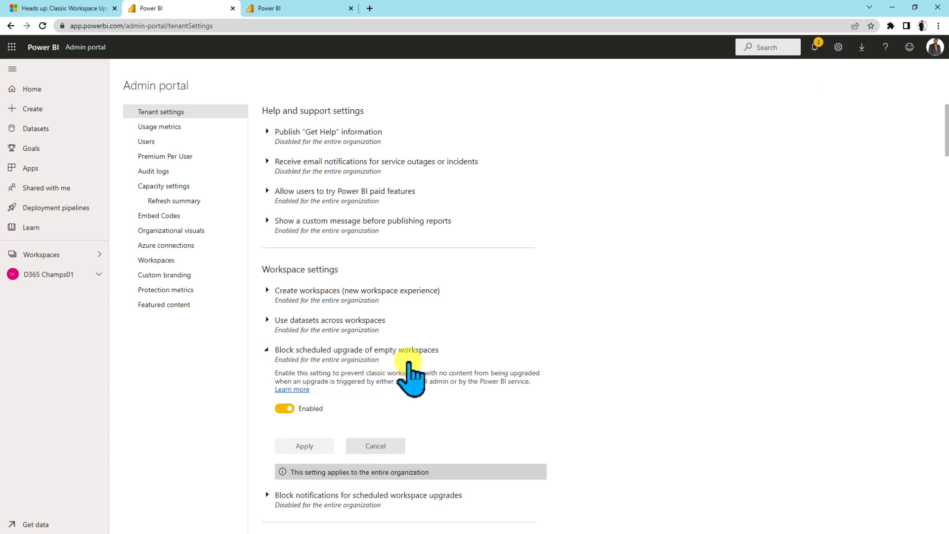
scroll("down", 3)
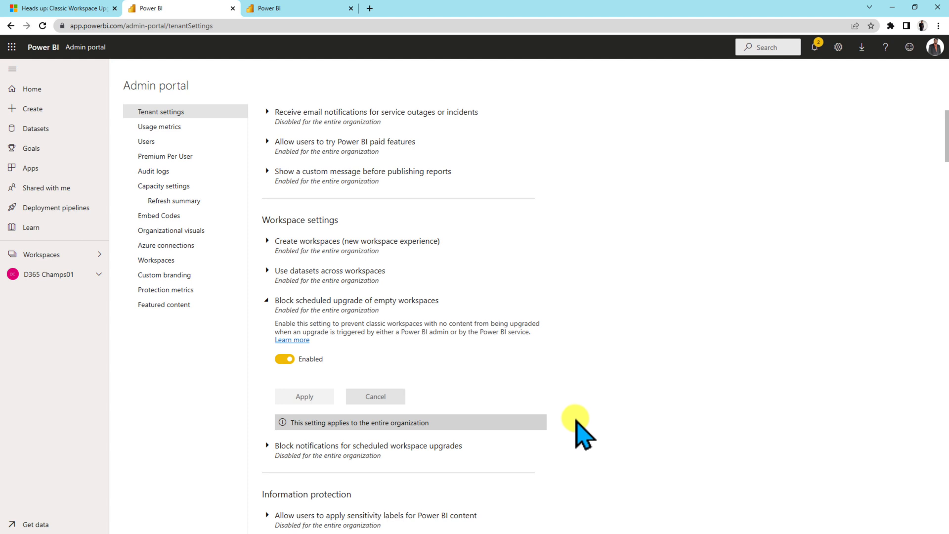
mouse_move(582, 436)
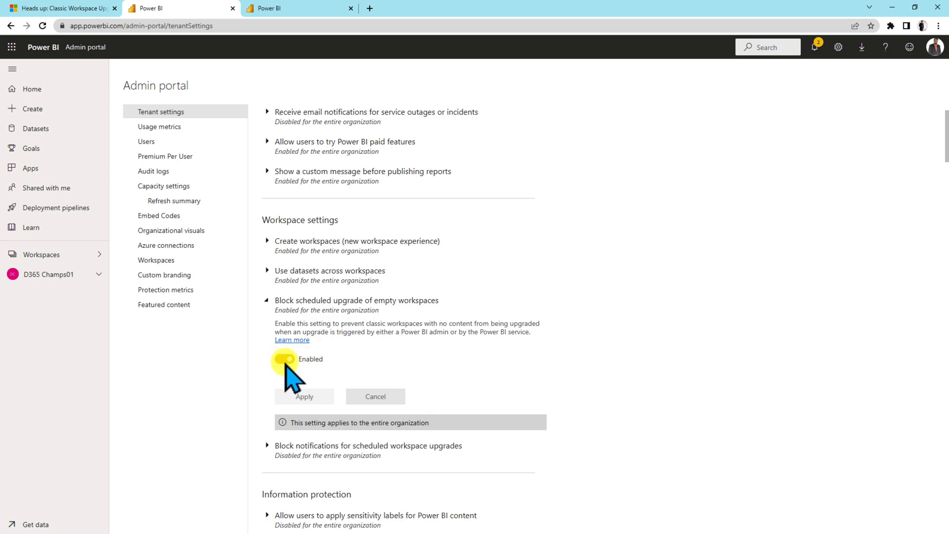
left_click(286, 359)
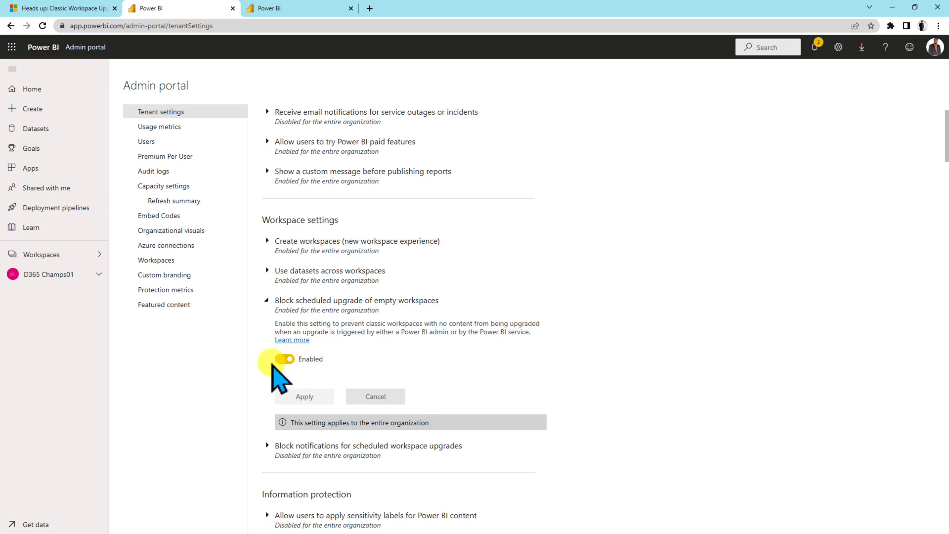
left_click(60, 8)
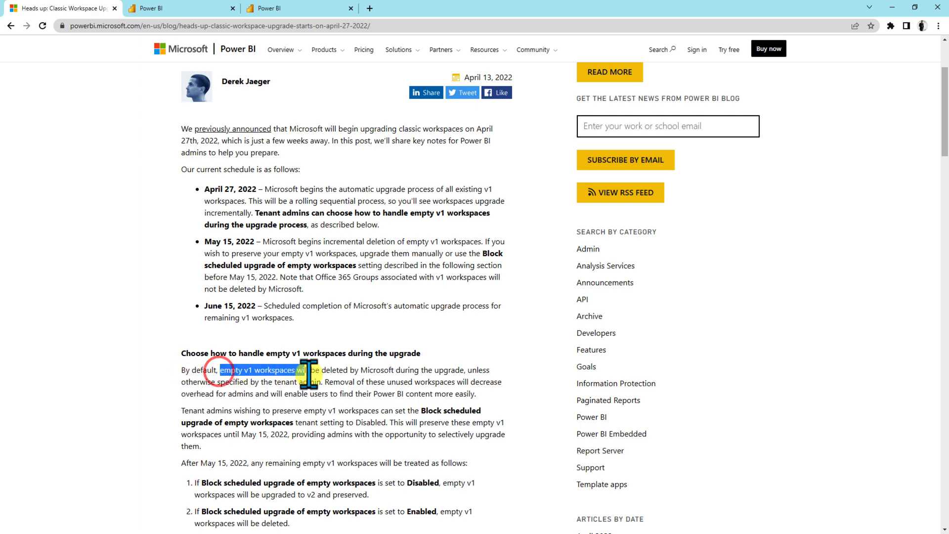
Highlight the phrases about deleting empty v1 workspaces and decreasing overhead
left_click_drag(299, 370, 390, 370)
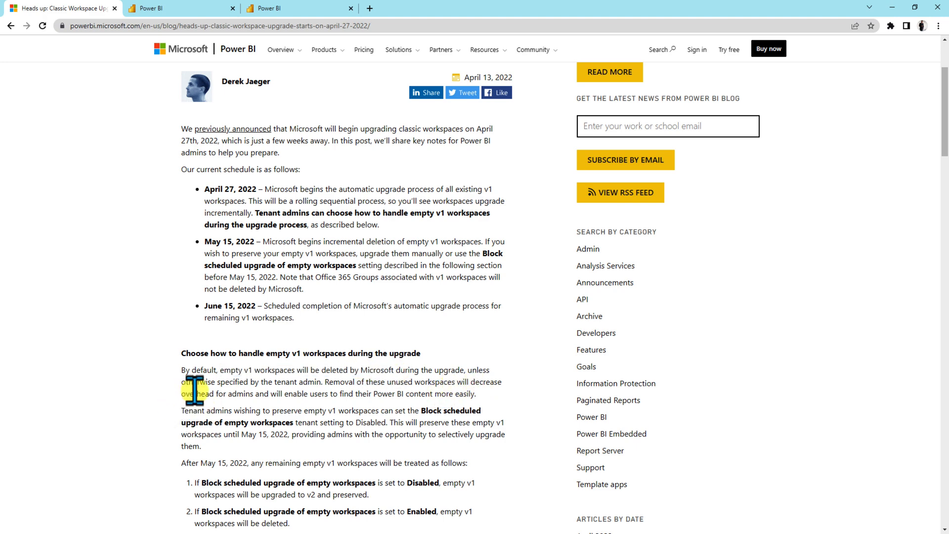
left_click_drag(194, 393, 376, 394)
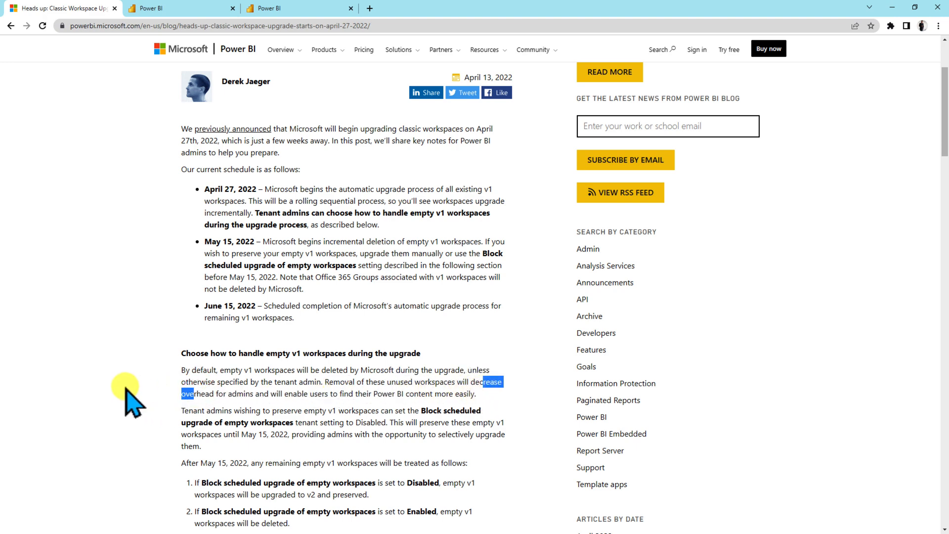
left_click(179, 7)
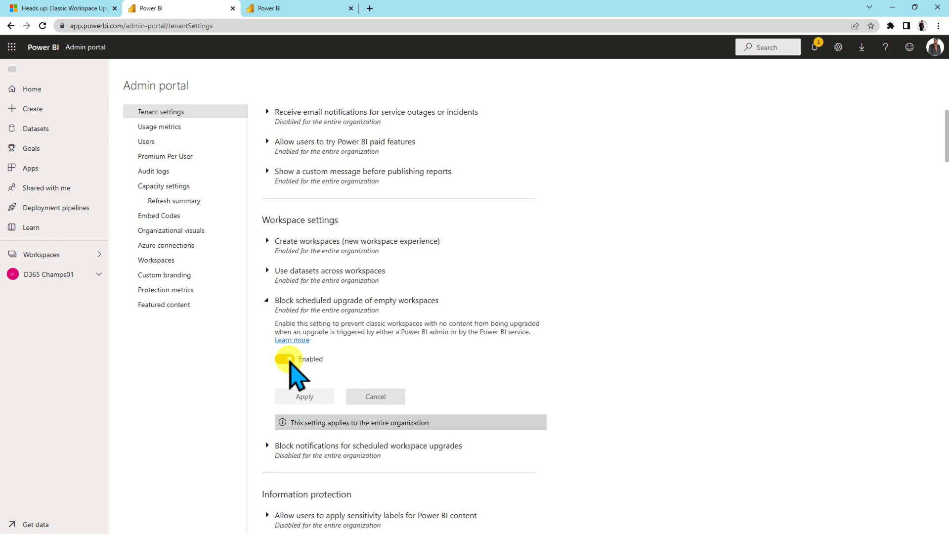
Confirm 'Block scheduled upgrade of empty workspaces' is still Enabled in Tenant settings
left_click(285, 358)
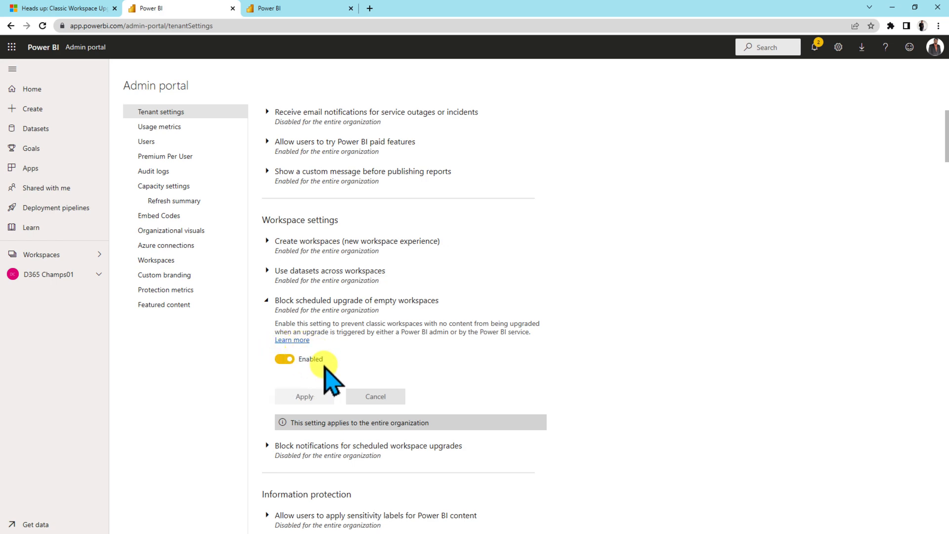
left_click(60, 8)
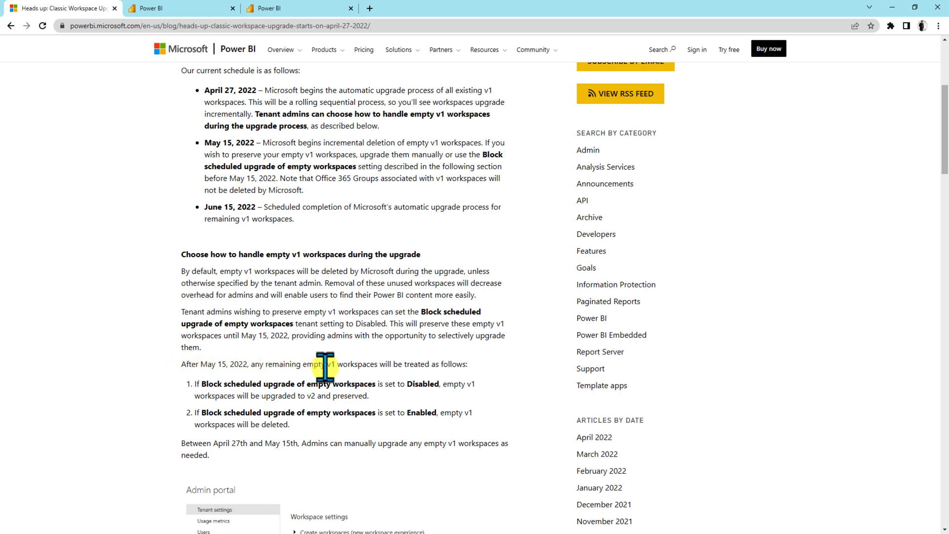
mouse_move(415, 390)
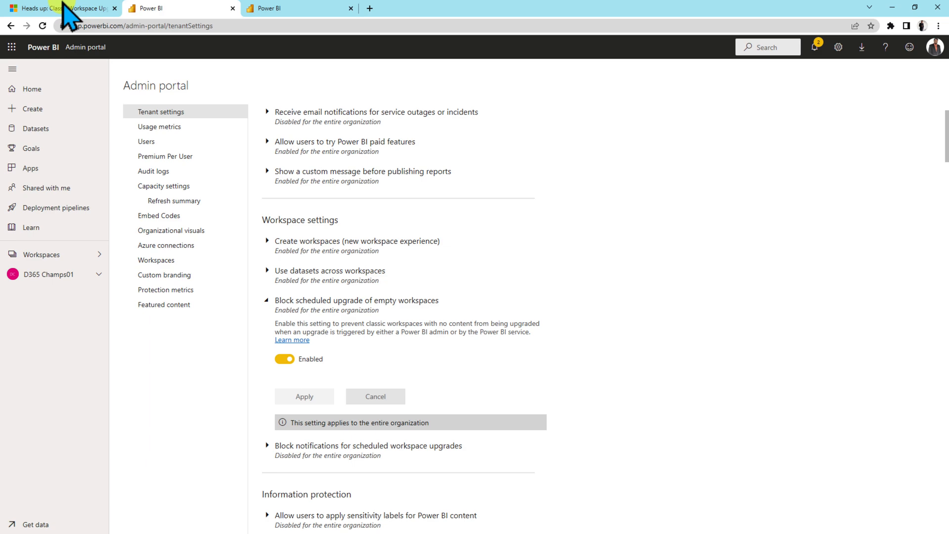
Show the blog's After May 15, 2022 Disabled and Enabled outcomes for empty v1 workspaces
left_click(58, 8)
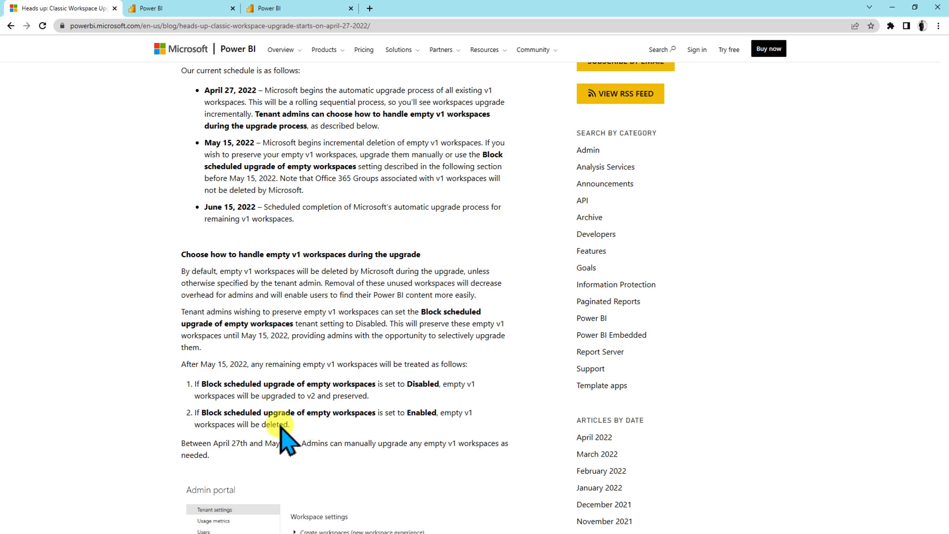
Review the Enabled 'Block scheduled upgrade of empty workspaces' setting again
left_click(176, 7)
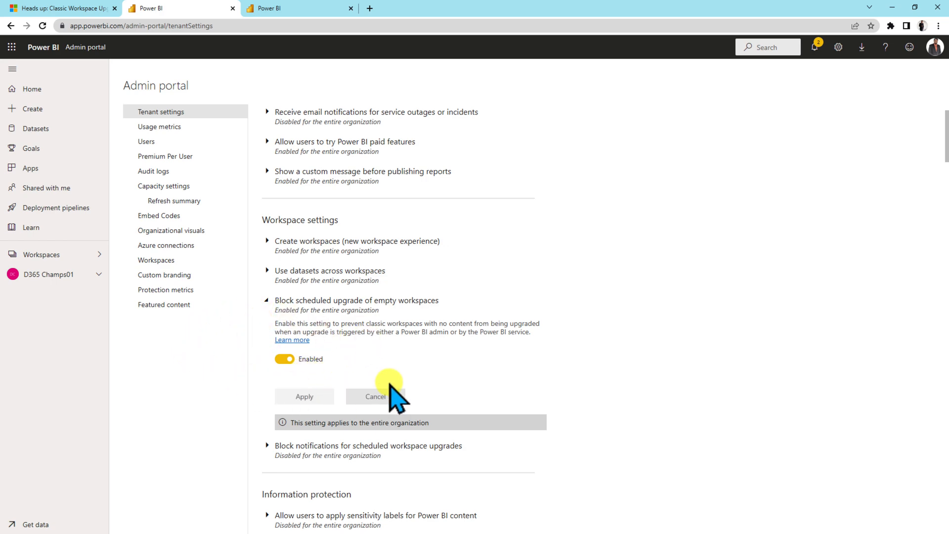
left_click(60, 7)
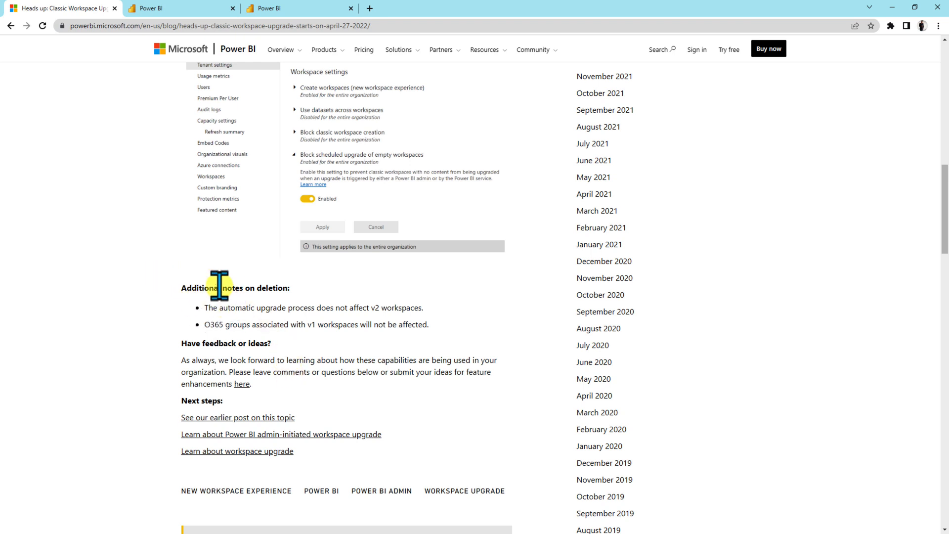
mouse_move(310, 273)
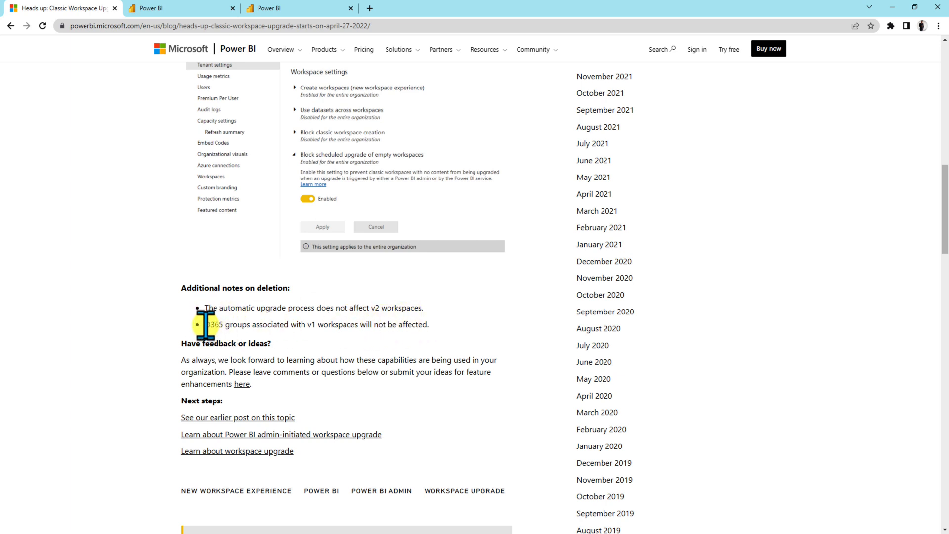
Highlight the deletion note saying O365 groups are unaffected, then scroll the post
left_click_drag(202, 324, 342, 324)
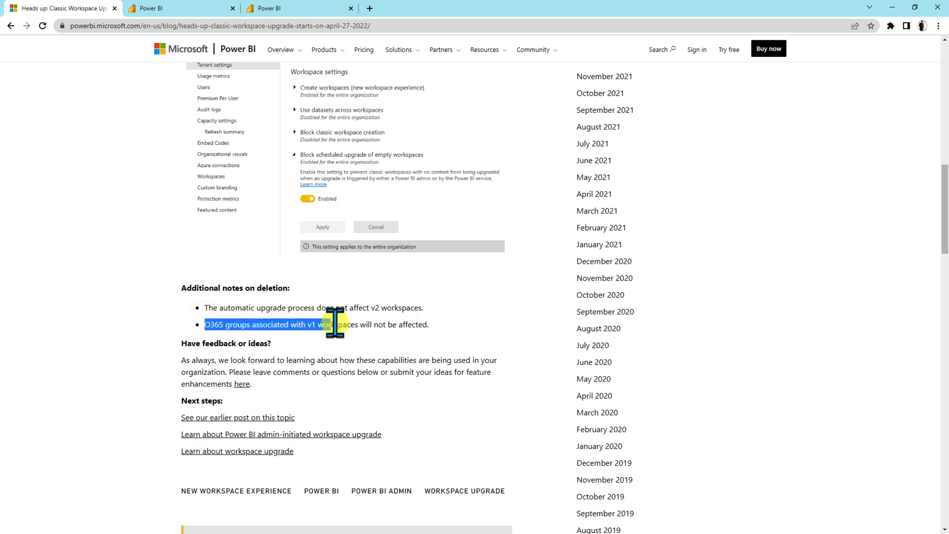
left_click_drag(332, 324, 423, 324)
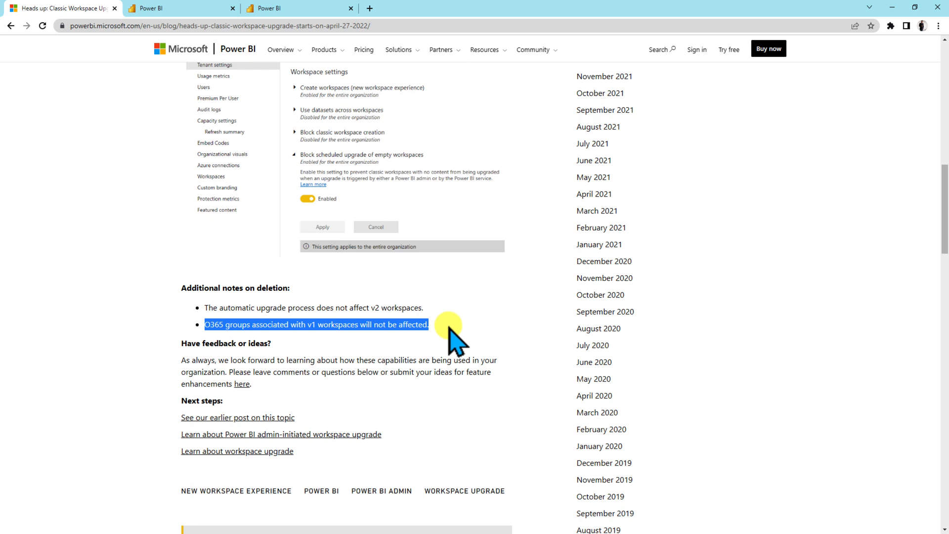
scroll("down", 3)
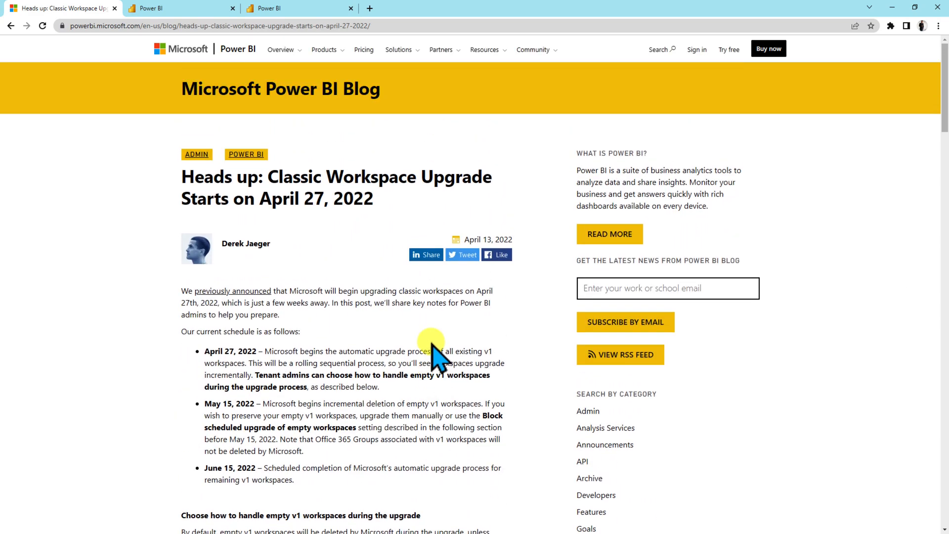
mouse_move(433, 354)
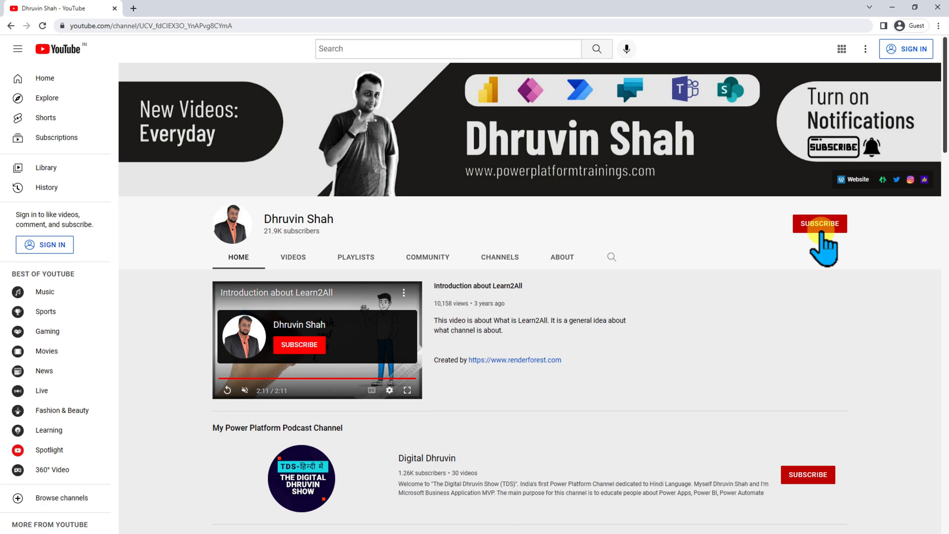
mouse_move(856, 179)
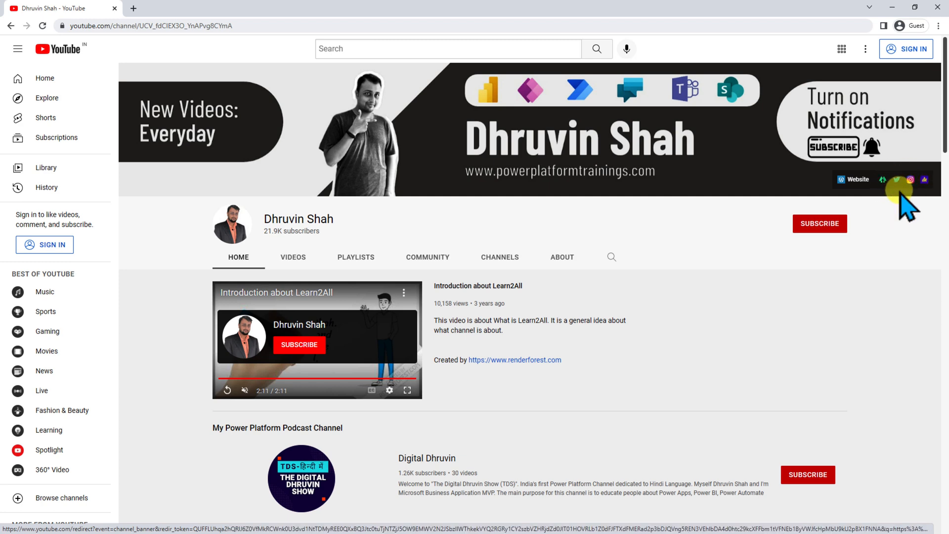
mouse_move(386, 466)
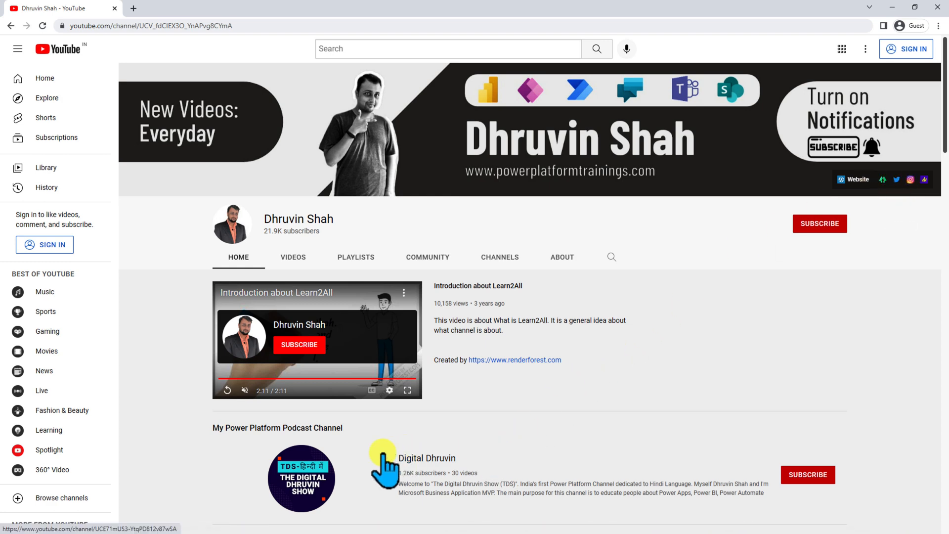